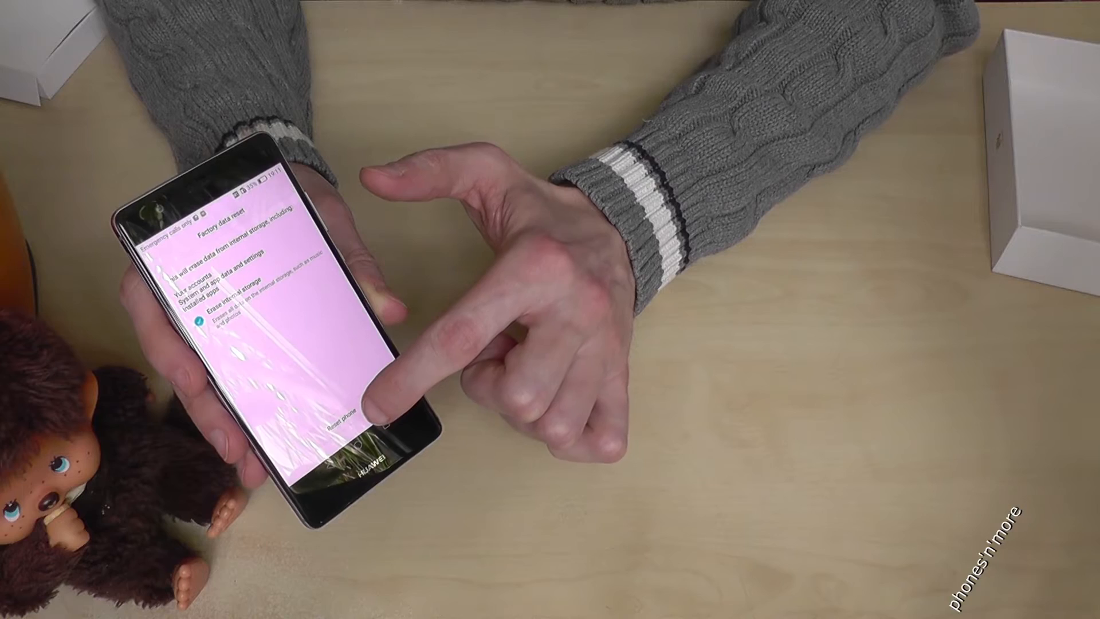
Step: Tap Reset phone twice to confirm the factory data reset and start the restart
{"action": "left_click", "coordinate": [364, 400]}
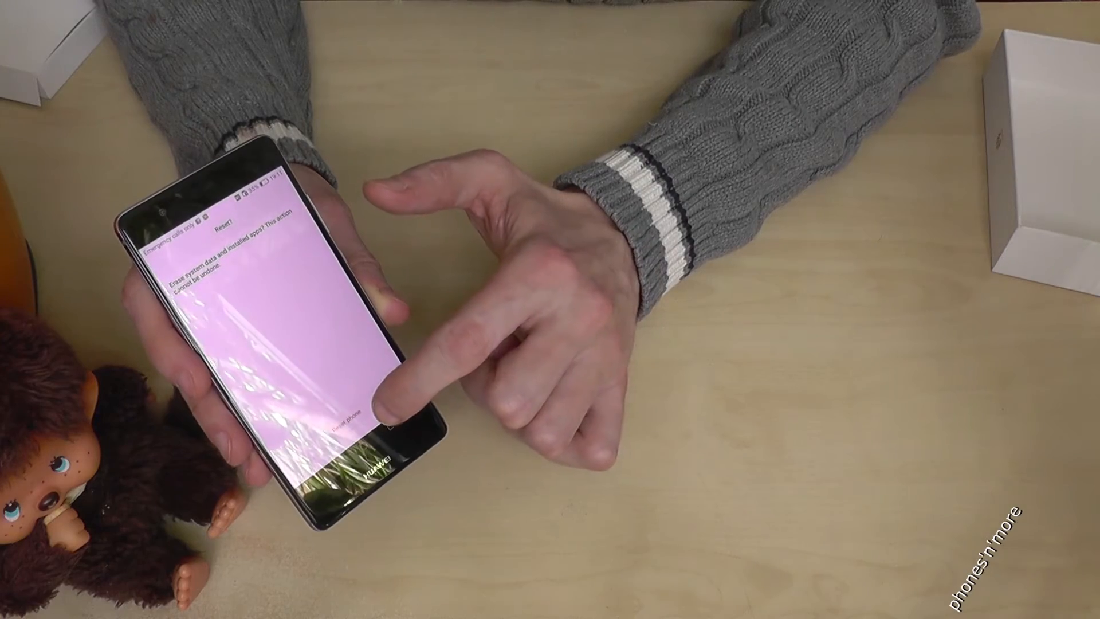
{"action": "left_click", "coordinate": [379, 400]}
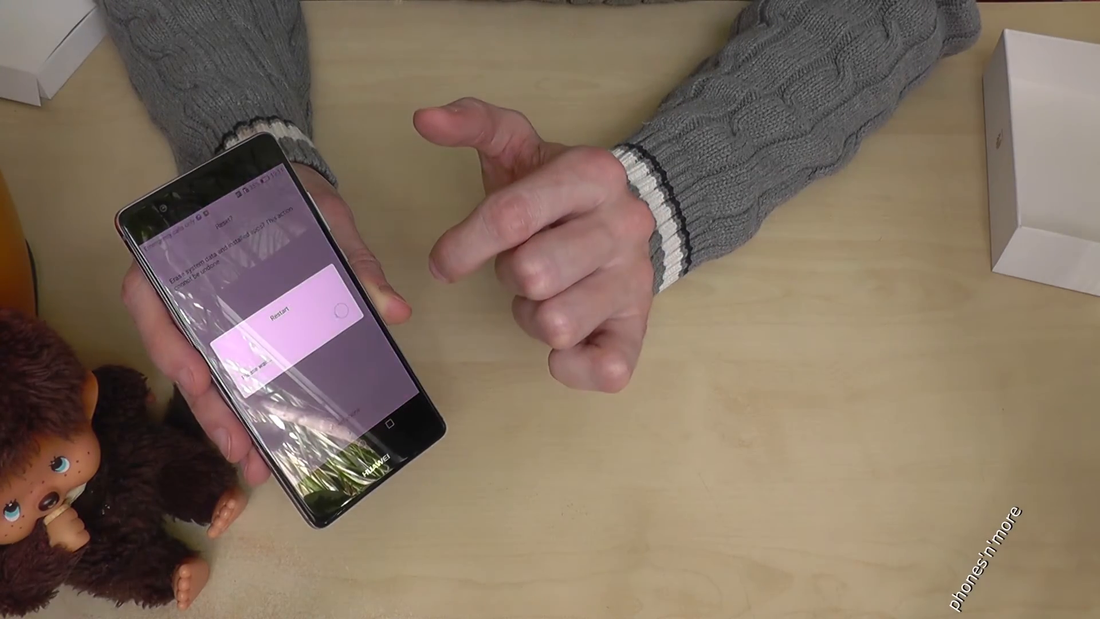